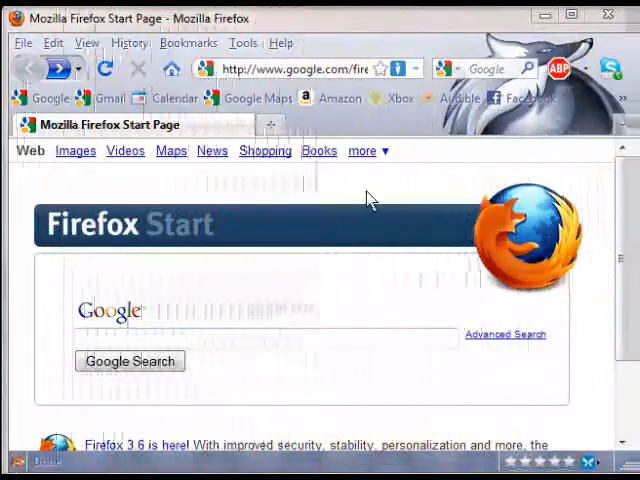
Step: Go to synergy2.sourceforge.net in Firefox and follow Latest Release to the downloads
left_click(300, 68)
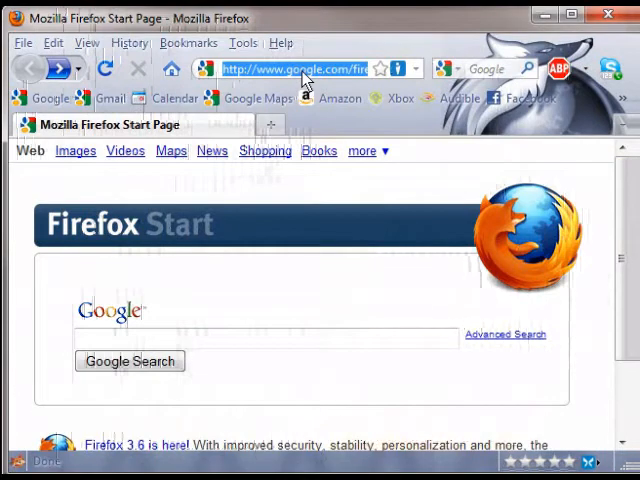
type("synergy2.sourceforge.net/")
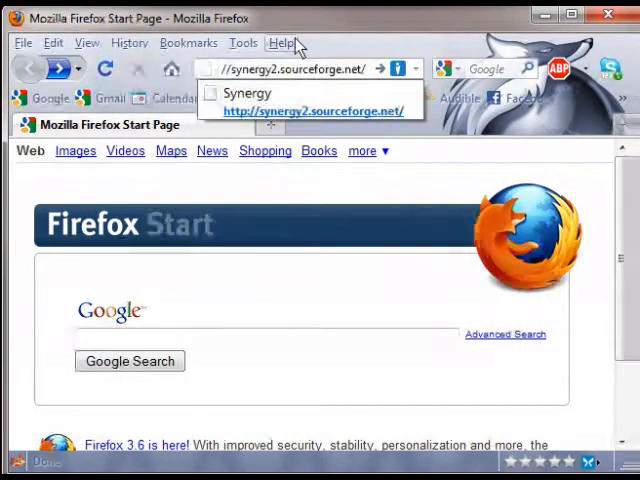
left_click(314, 110)
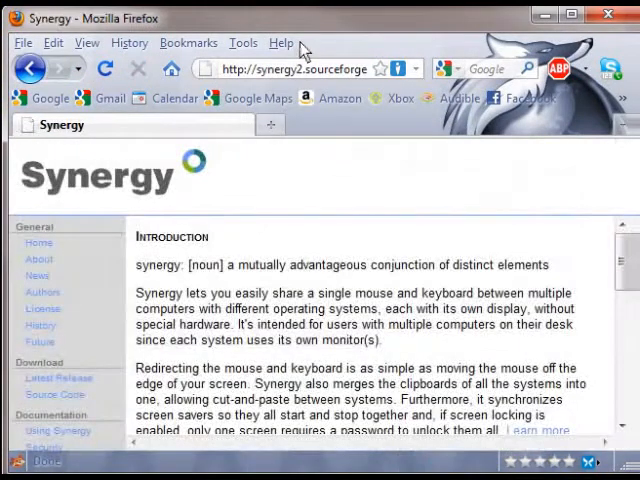
mouse_move(295, 365)
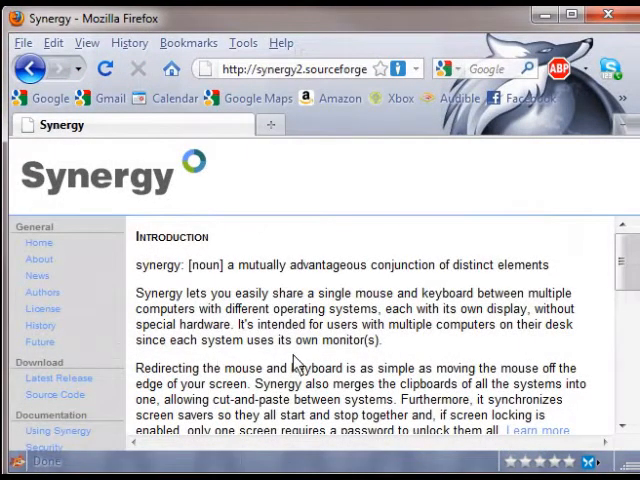
scroll("down", 3)
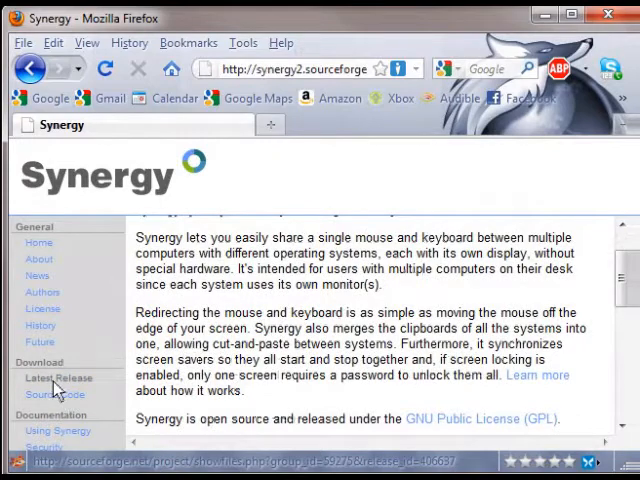
left_click(50, 376)
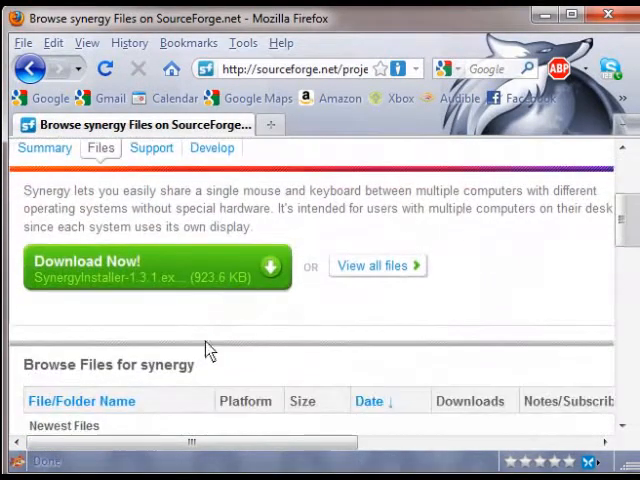
Step: Save the SynergyInstaller-1.3.1.exe installer to disk
scroll("down", 3)
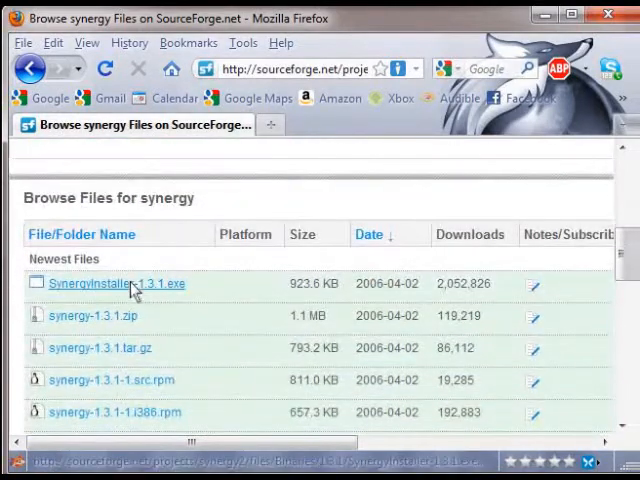
mouse_move(146, 297)
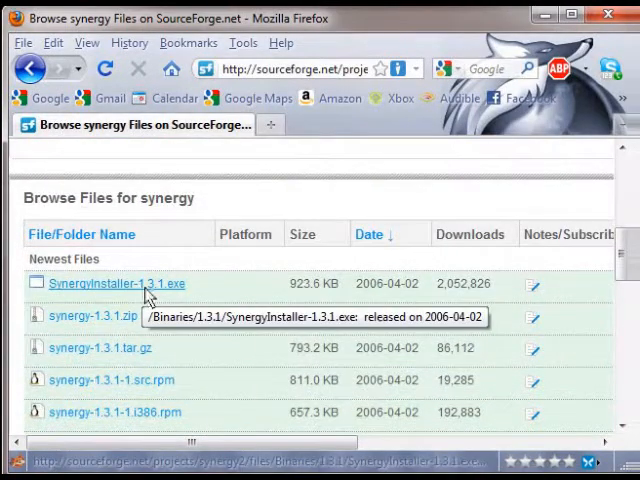
left_click(117, 283)
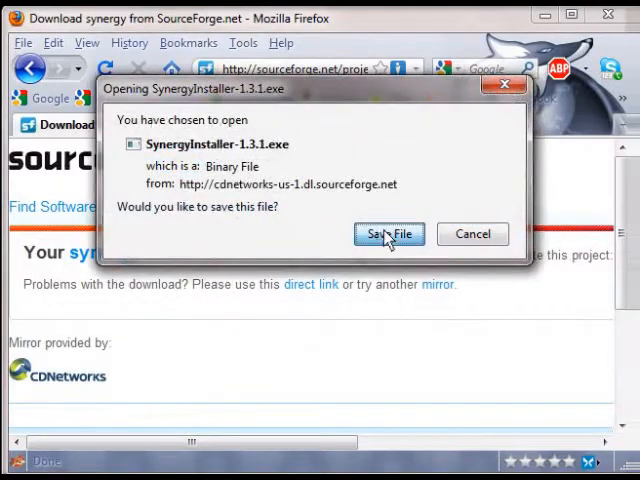
left_click(388, 233)
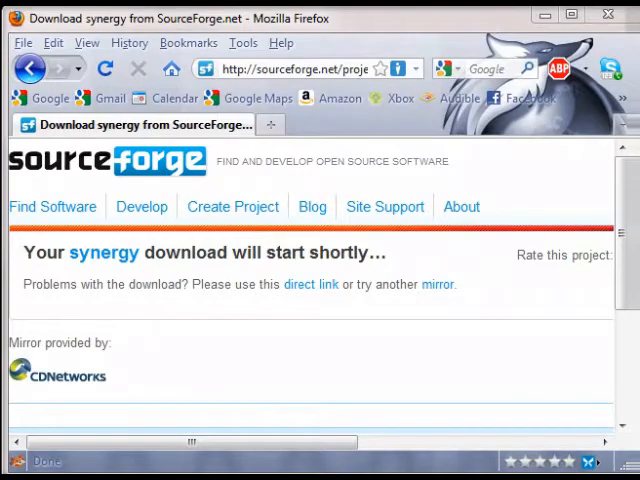
left_click(33, 455)
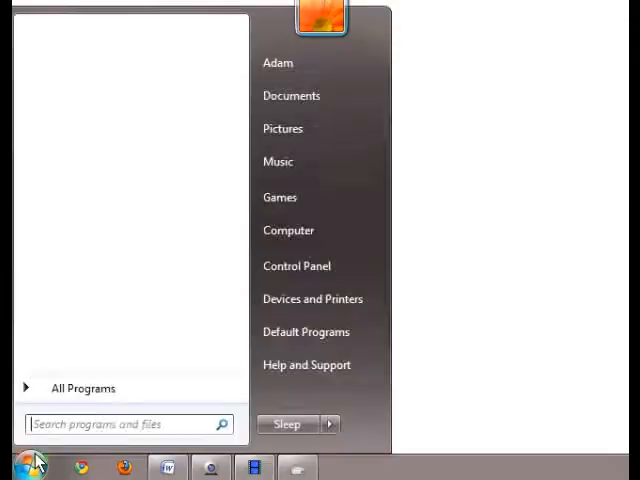
mouse_move(288, 230)
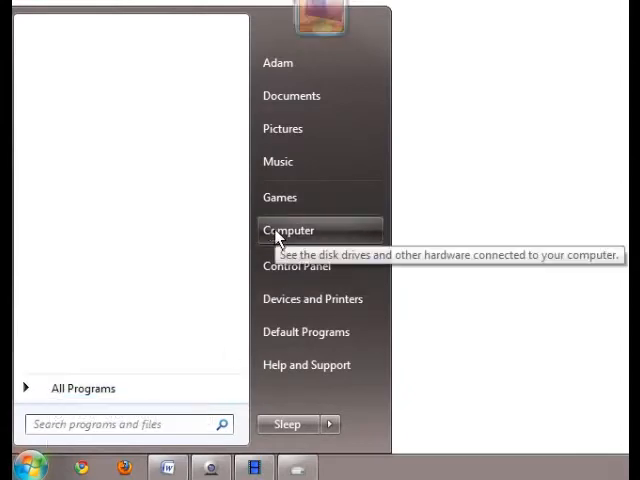
Step: View the computer's System Properties from the Start menu, showing the name ABWindows
right_click(289, 230)
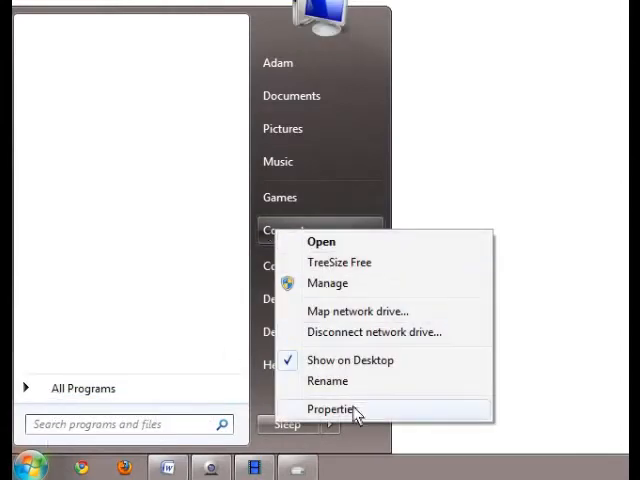
left_click(331, 409)
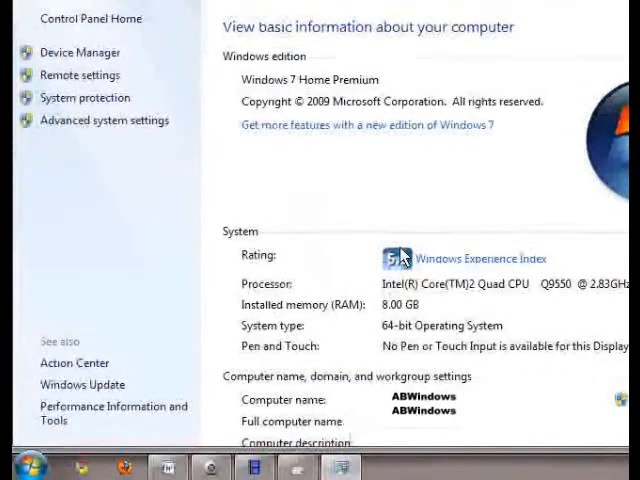
mouse_move(482, 408)
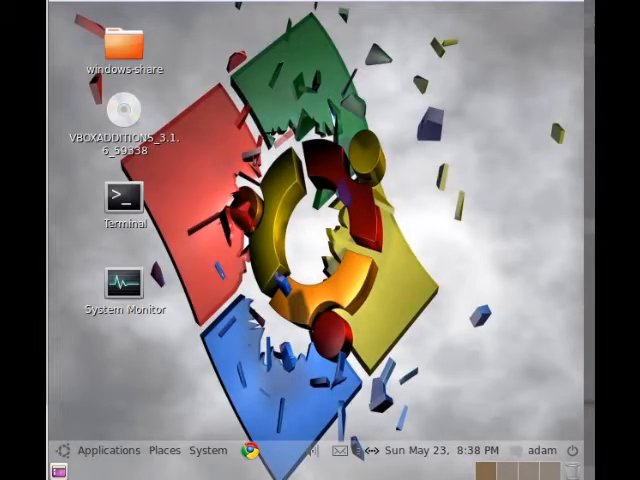
mouse_move(333, 223)
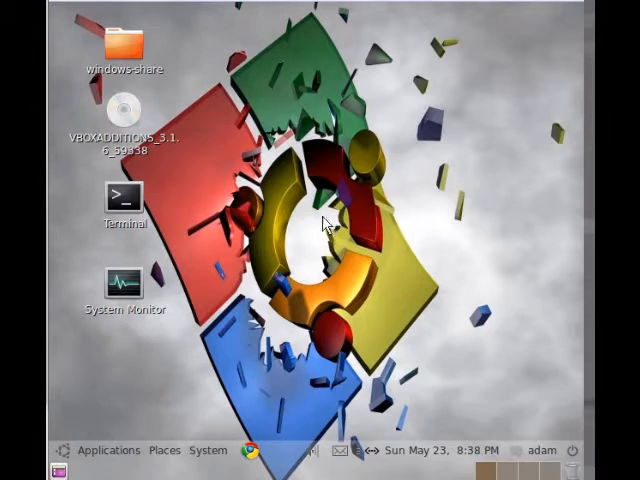
Step: Launch a Terminal on the Ubuntu desktop and begin the hostname command
left_click(108, 449)
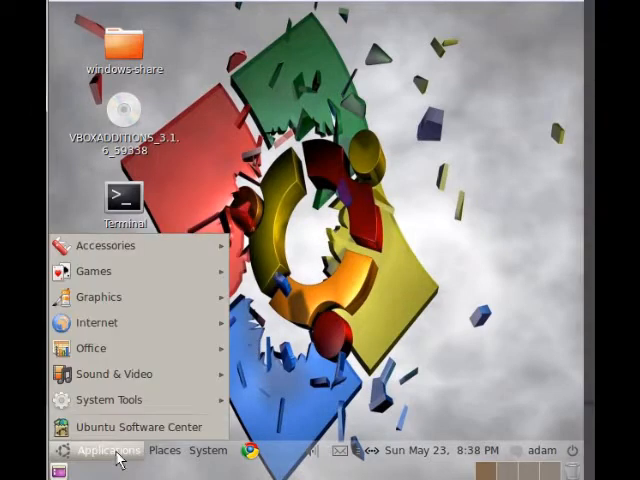
left_click(105, 245)
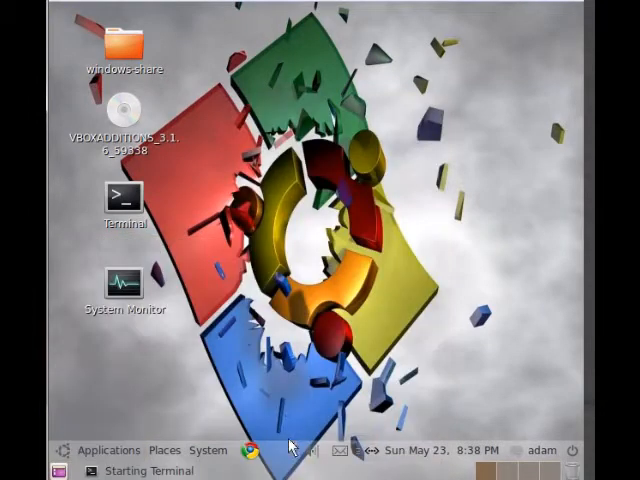
double_click(123, 197)
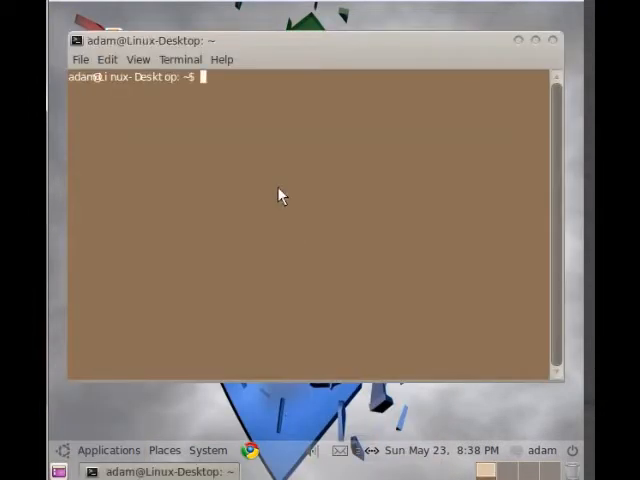
type("host")
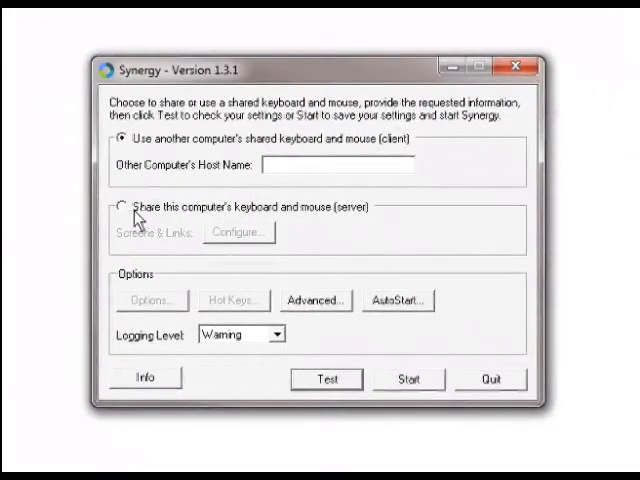
Step: Choose the 'Share this computer's keyboard and mouse (server)' mode in Synergy
left_click(125, 208)
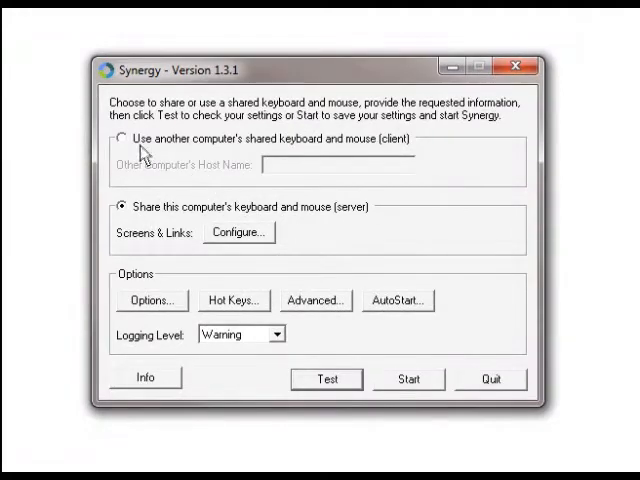
left_click(122, 138)
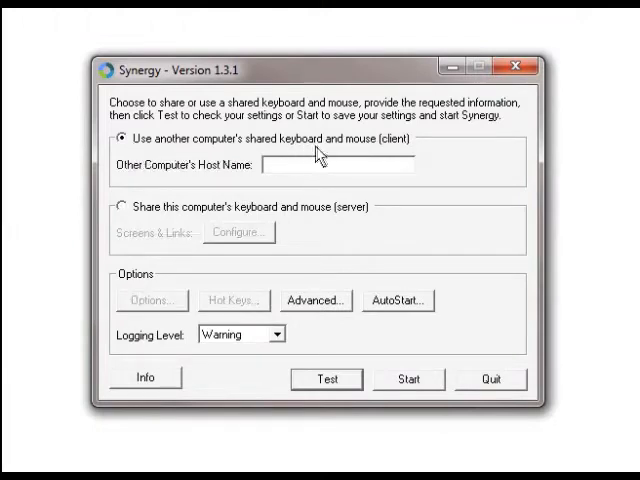
mouse_move(341, 175)
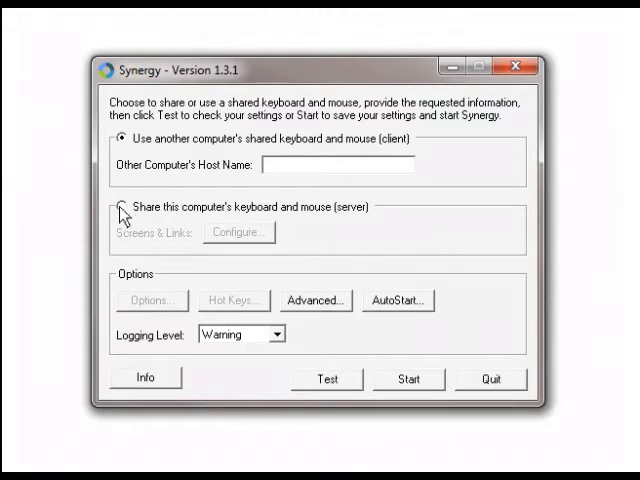
left_click(124, 206)
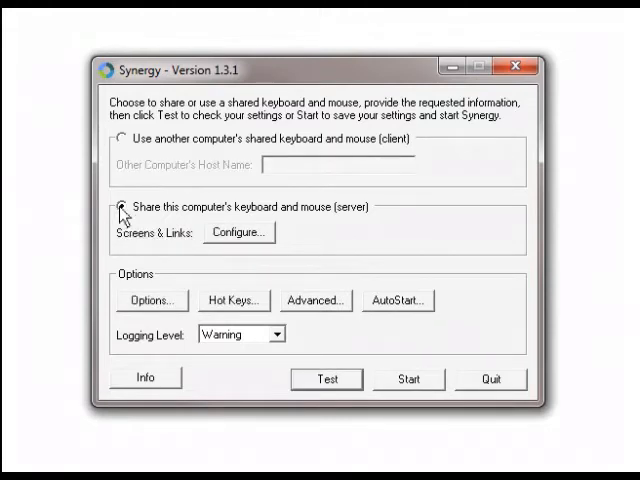
left_click(124, 207)
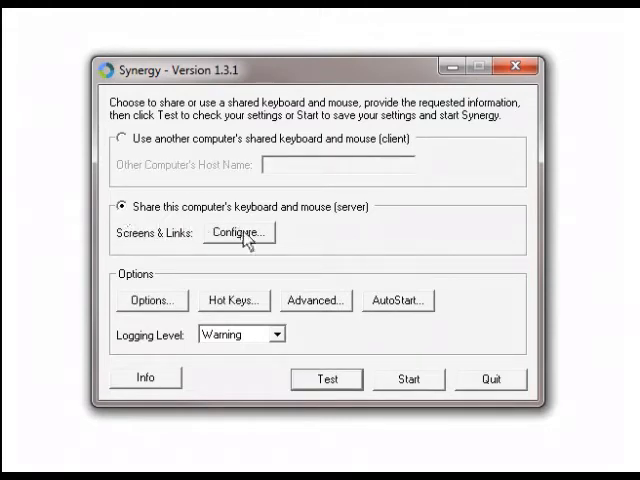
Step: In Screens & Links, add a screen named ABWindows
left_click(238, 232)
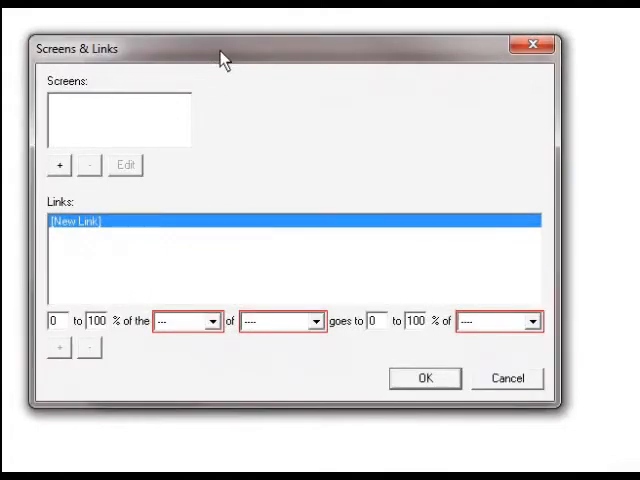
left_click(57, 164)
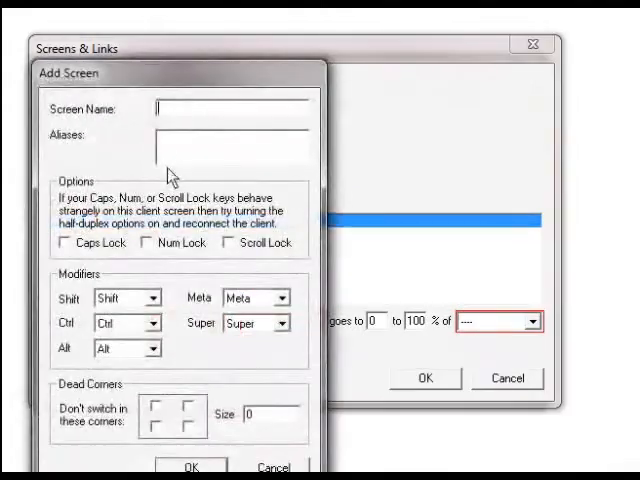
type("ABWindows")
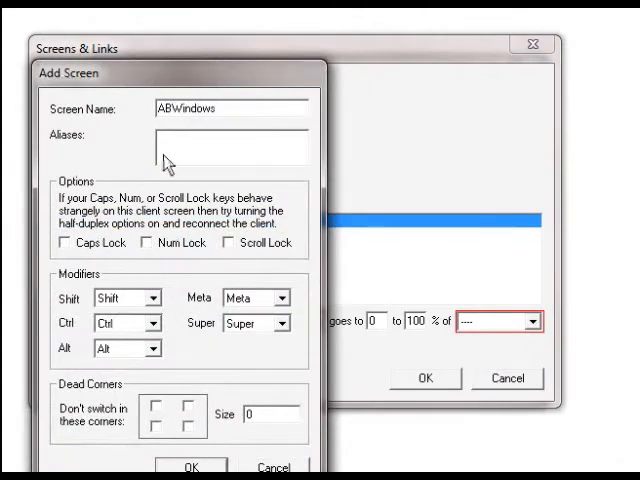
mouse_move(202, 462)
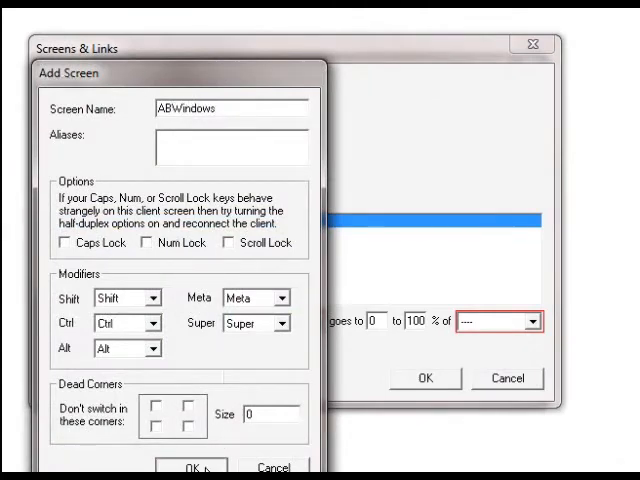
left_click(197, 465)
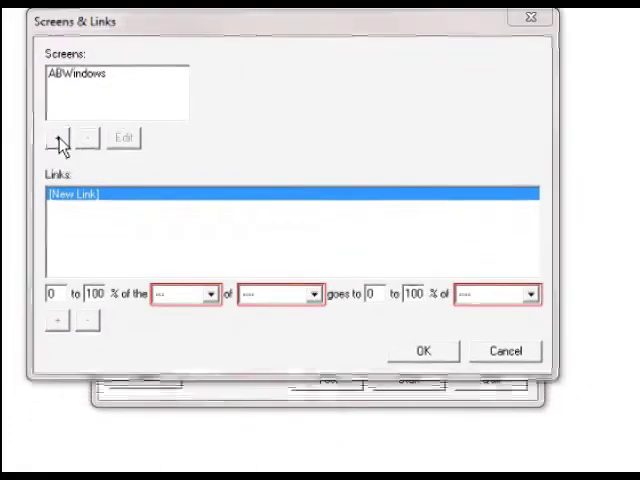
Step: Add a second screen named ABLinux
left_click(58, 137)
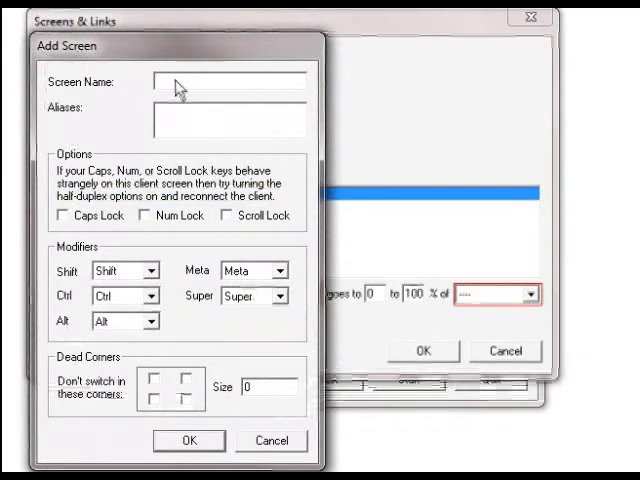
type("ABLinux")
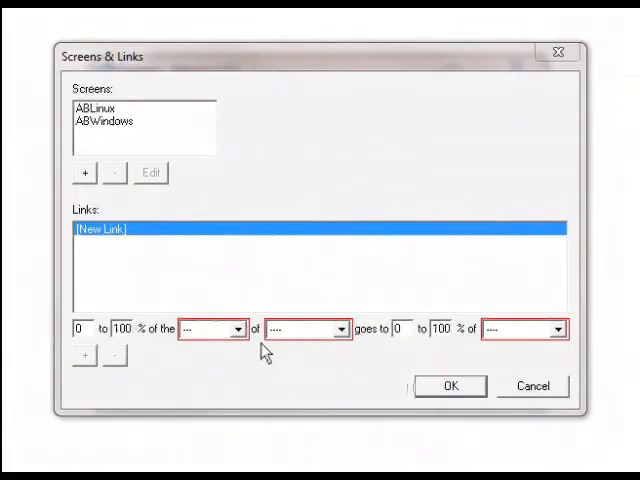
mouse_move(135, 291)
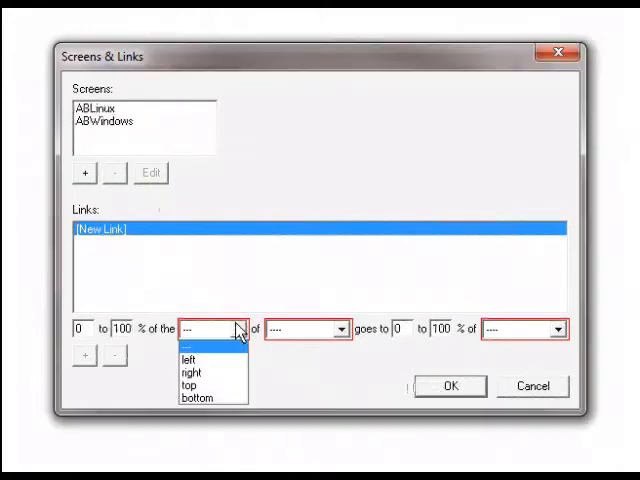
Step: Add links: ABLinux left of ABWindows, and ABWindows right of ABLinux
left_click(334, 329)
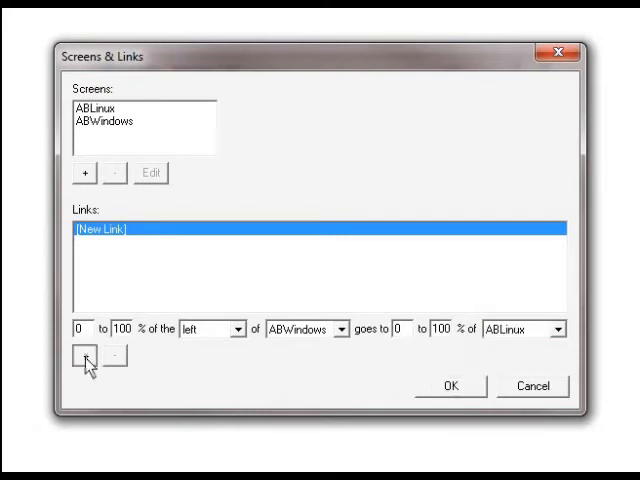
left_click(85, 356)
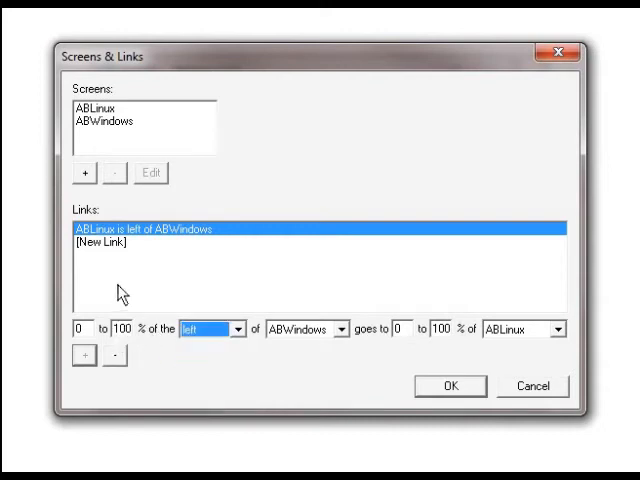
left_click(225, 328)
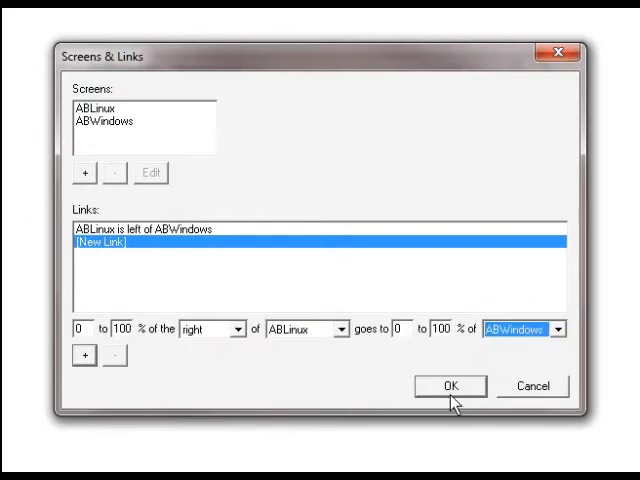
left_click(85, 352)
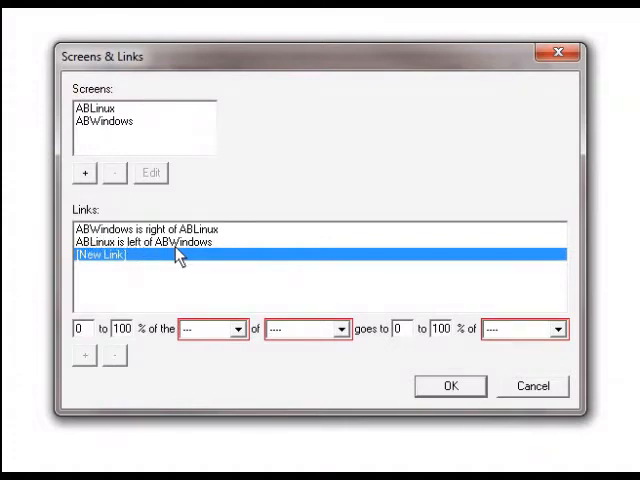
mouse_move(252, 318)
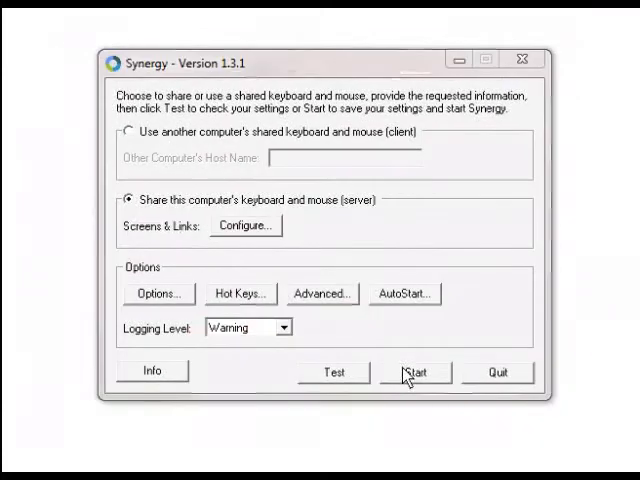
Step: Start the Synergy server and acknowledge the 'Started' message
left_click(412, 372)
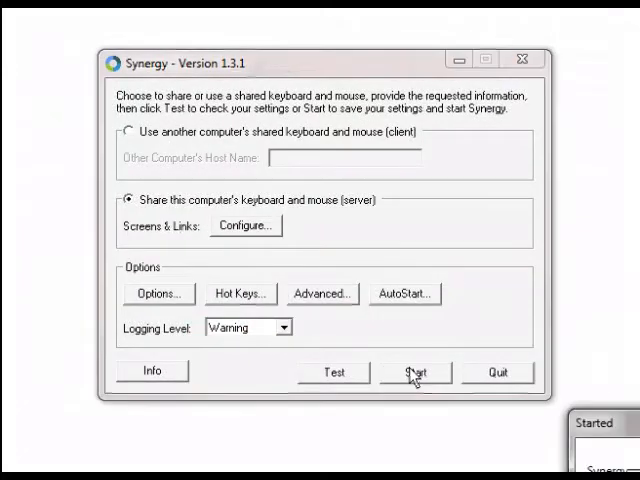
left_click(412, 371)
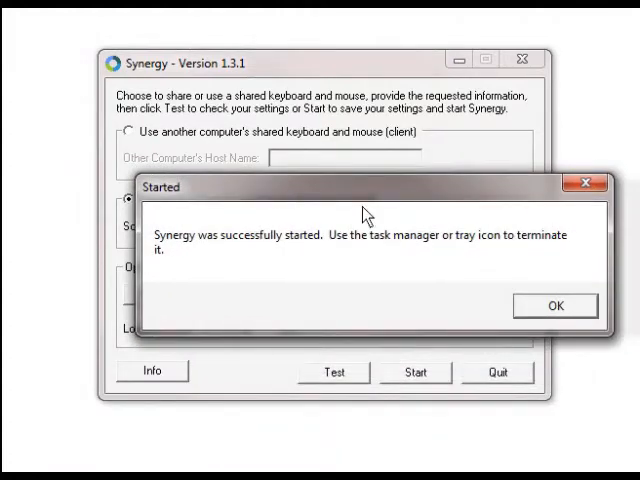
mouse_move(389, 264)
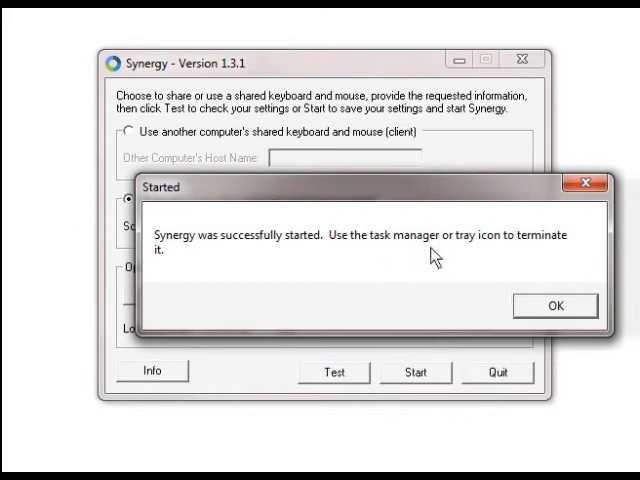
left_click(555, 304)
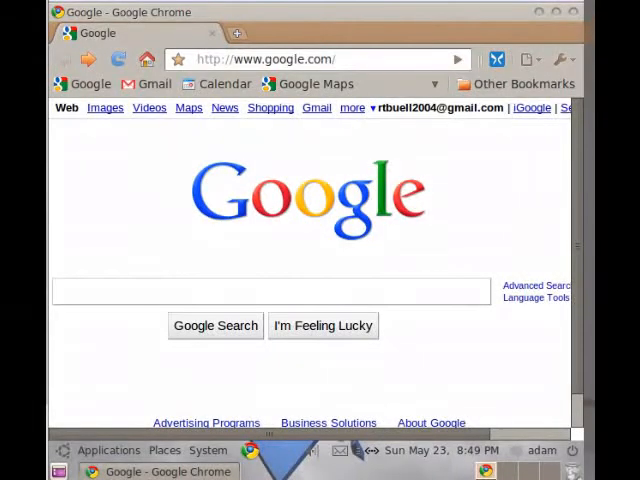
Step: Search Google for 'synergy plus' in Chrome on Ubuntu
left_click(270, 291)
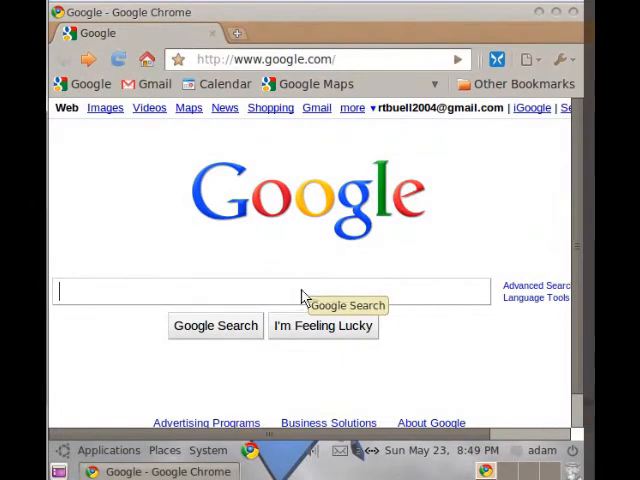
type("synerg")
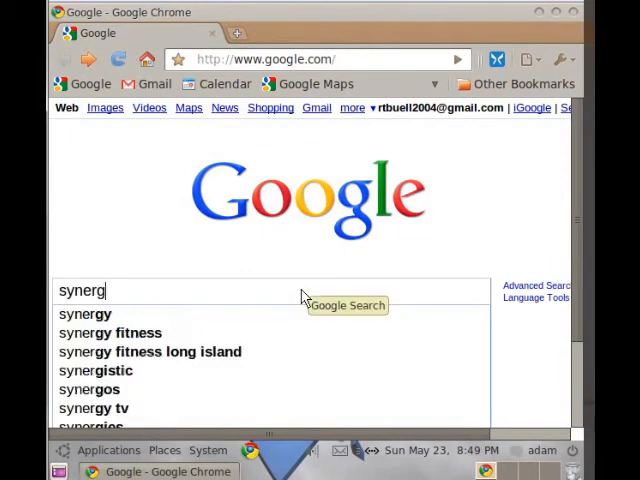
type("synergy plus")
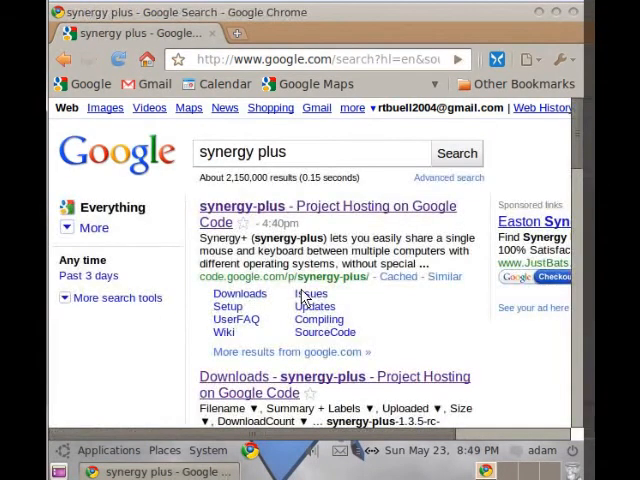
mouse_move(270, 217)
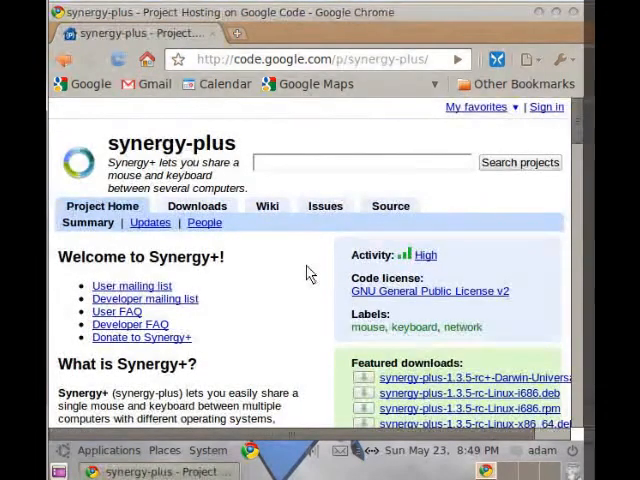
mouse_move(205, 222)
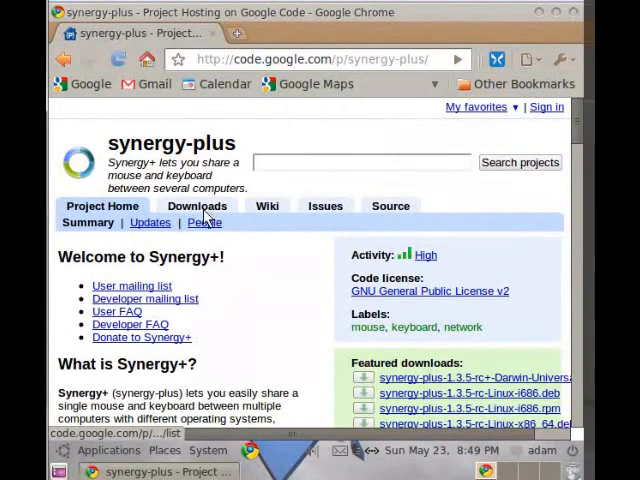
Step: Browse the synergy-plus Downloads list on Google Code for the 1.3.4 packages
left_click(197, 205)
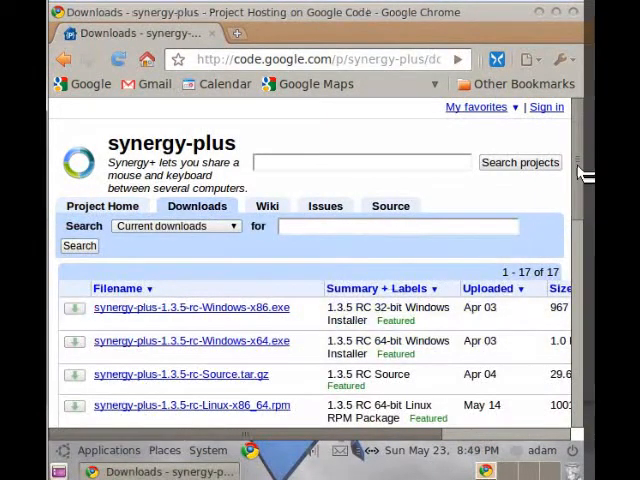
scroll("down", 3)
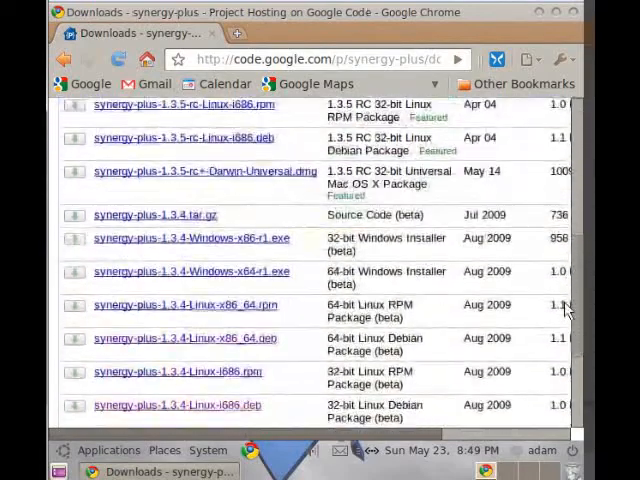
scroll("down", 3)
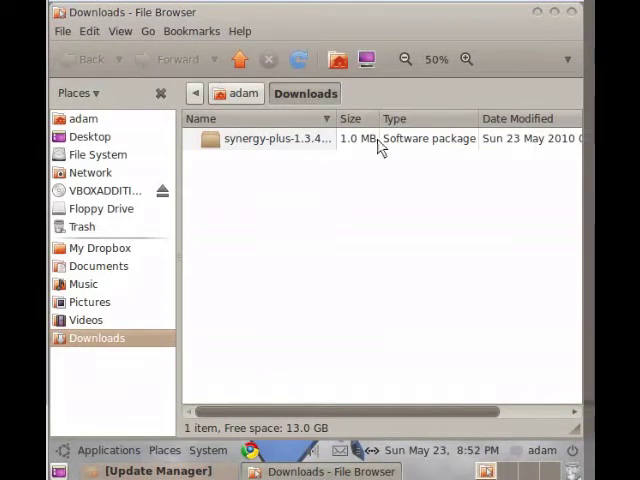
Step: Install synergy-plus-1.3.4-Linux-i686.deb from Downloads via Package Installer
left_click(278, 138)
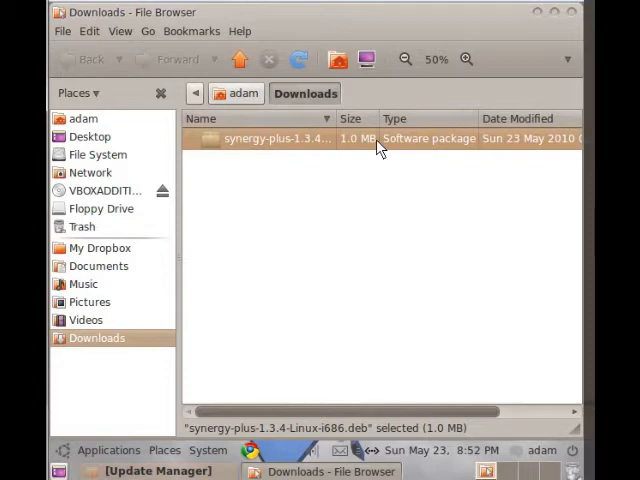
double_click(277, 138)
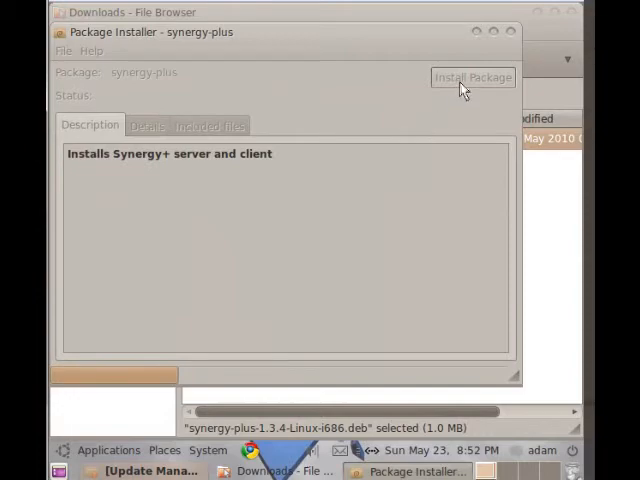
left_click(475, 77)
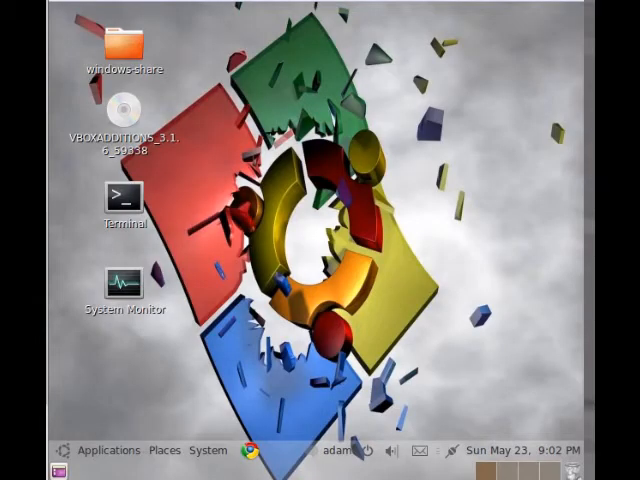
mouse_move(481, 414)
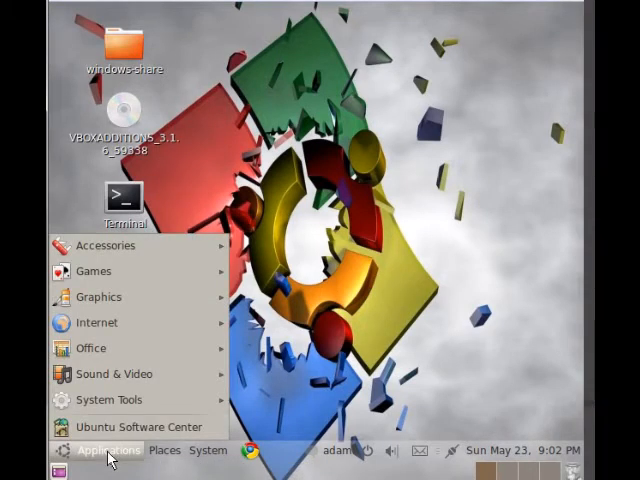
mouse_move(97, 322)
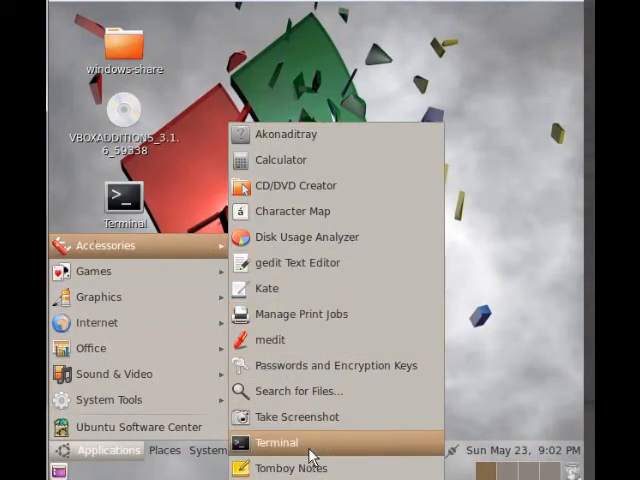
Step: Launch Terminal and start typing the client command 'synergyc AB' at the prompt
left_click(276, 442)
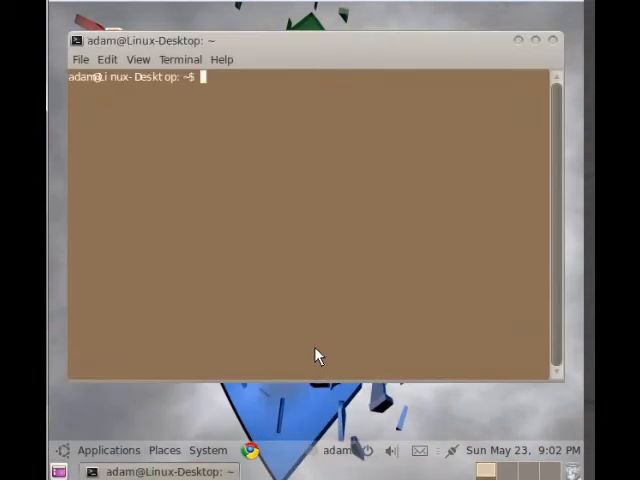
type("synerg")
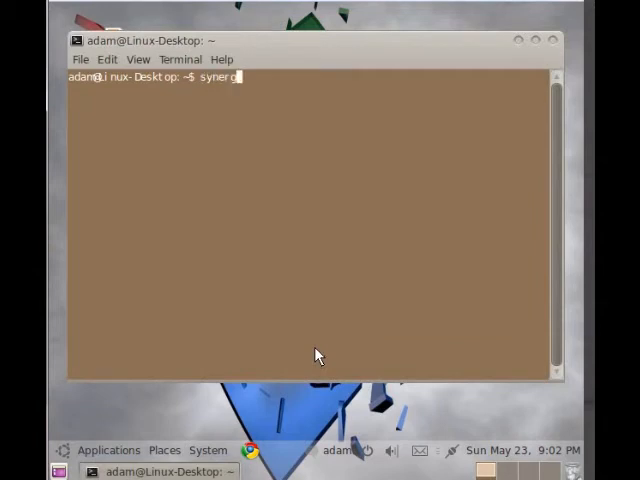
type("c")
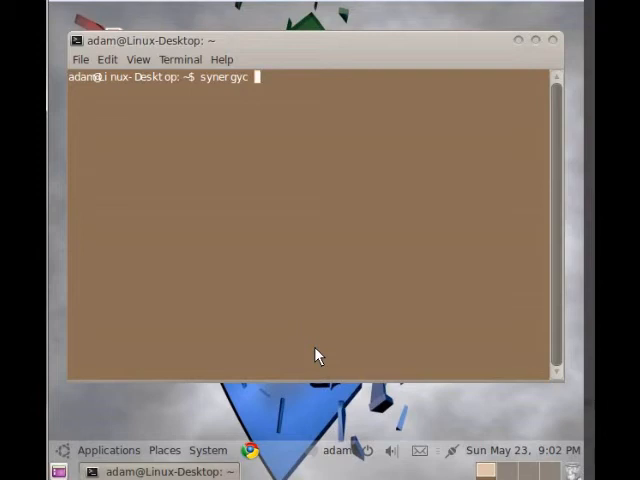
type("AB")
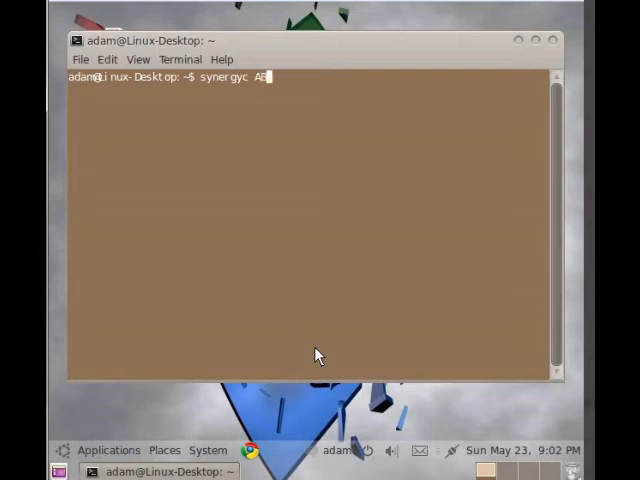